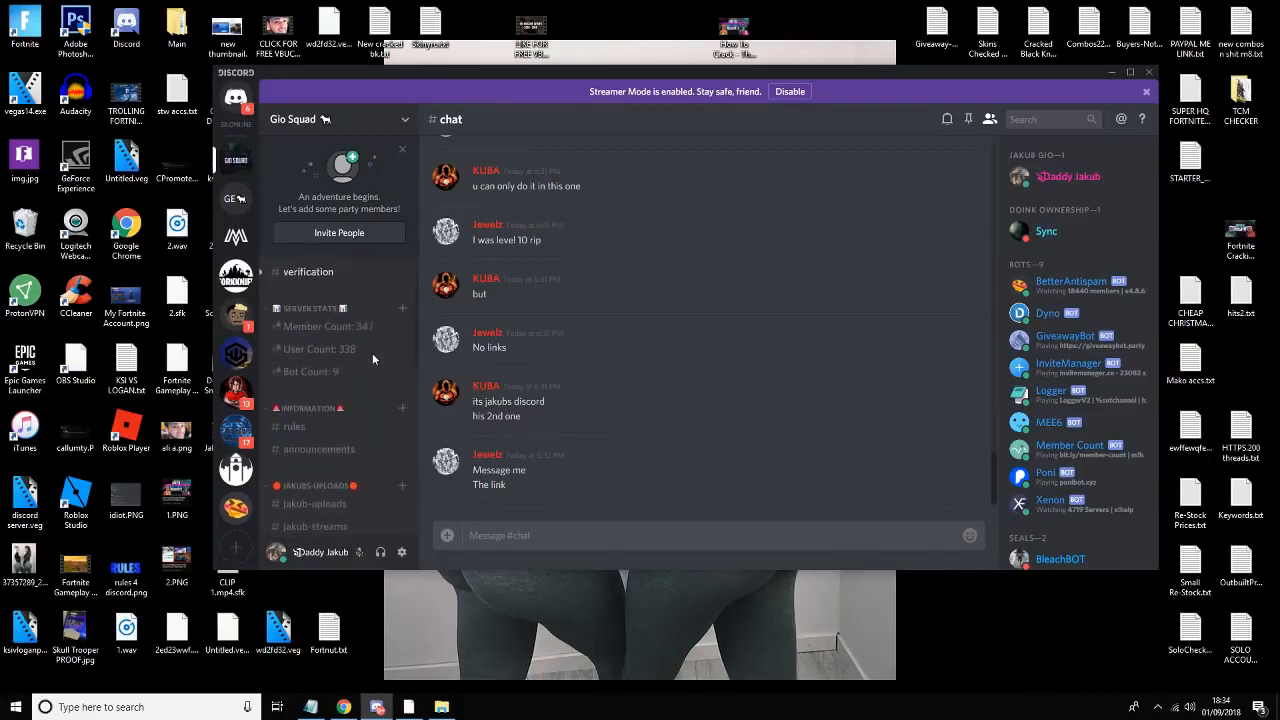
# Browse the Gio Squad #announcements channel, scrolling past the backup-server invite post
pyautogui.scroll(-3)
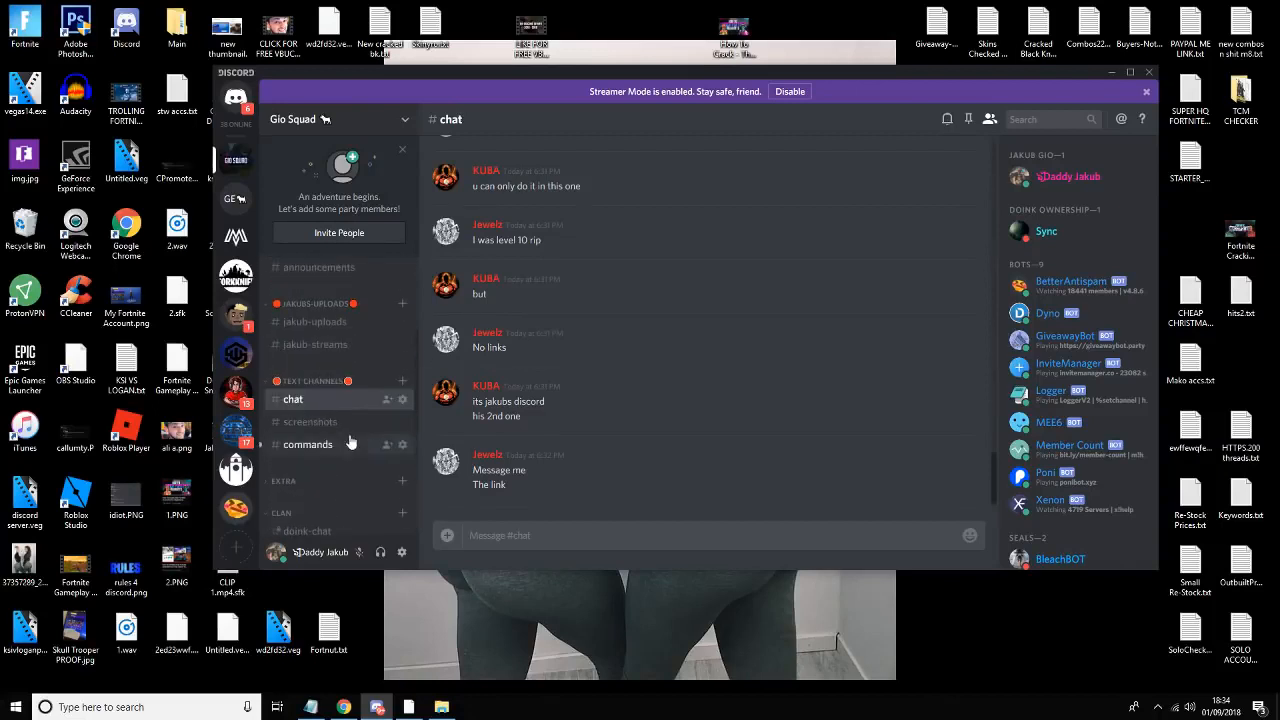
pyautogui.scroll(-3)
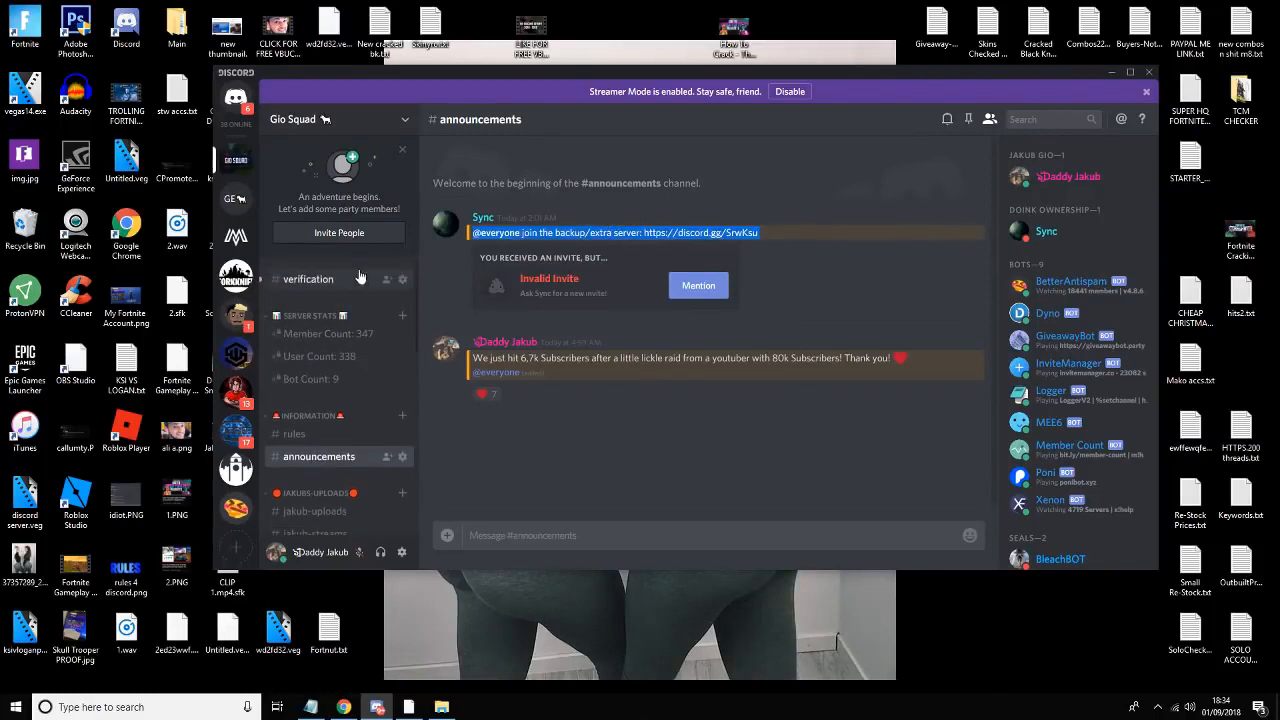
pyautogui.click(300, 119)
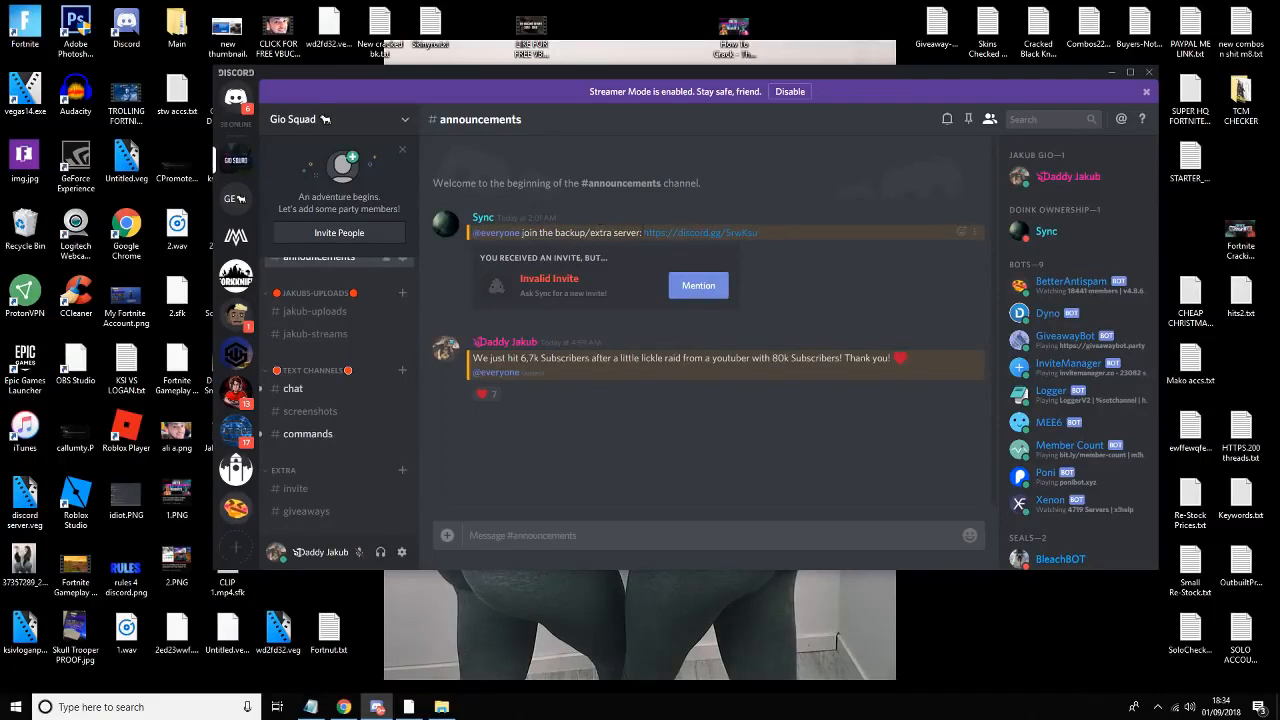
pyautogui.moveTo(351, 307)
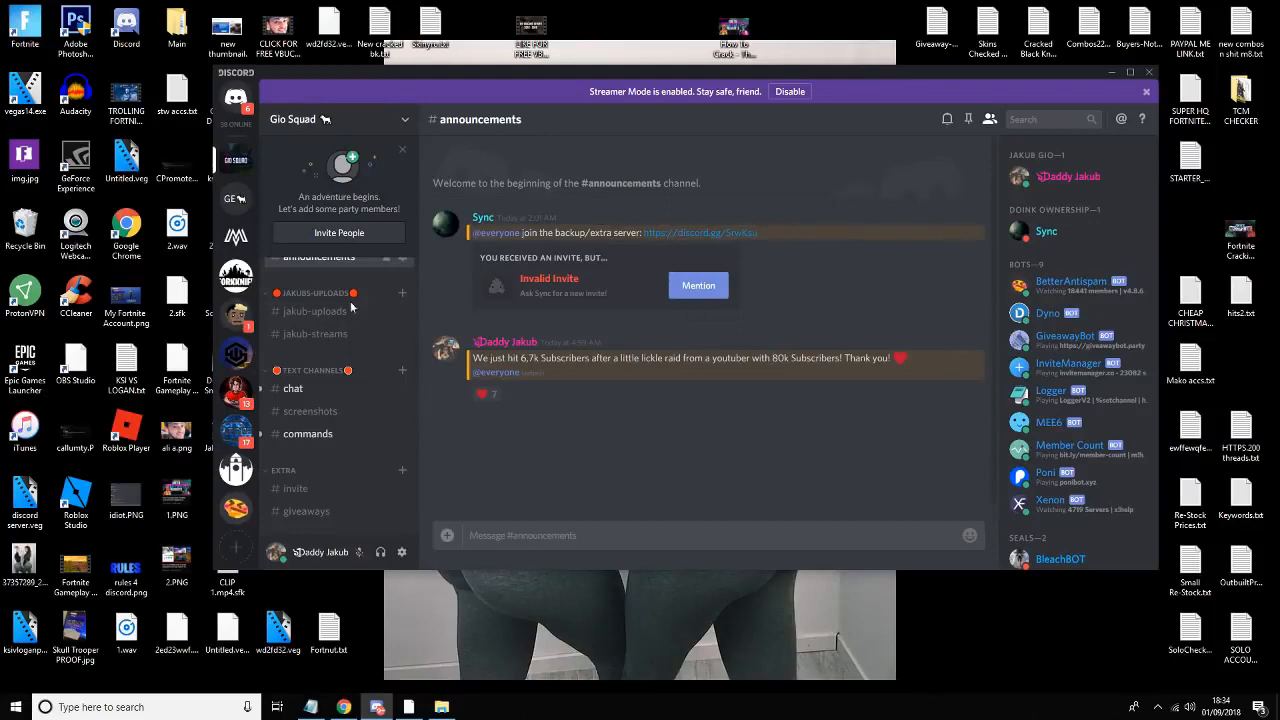
pyautogui.scroll(-3)
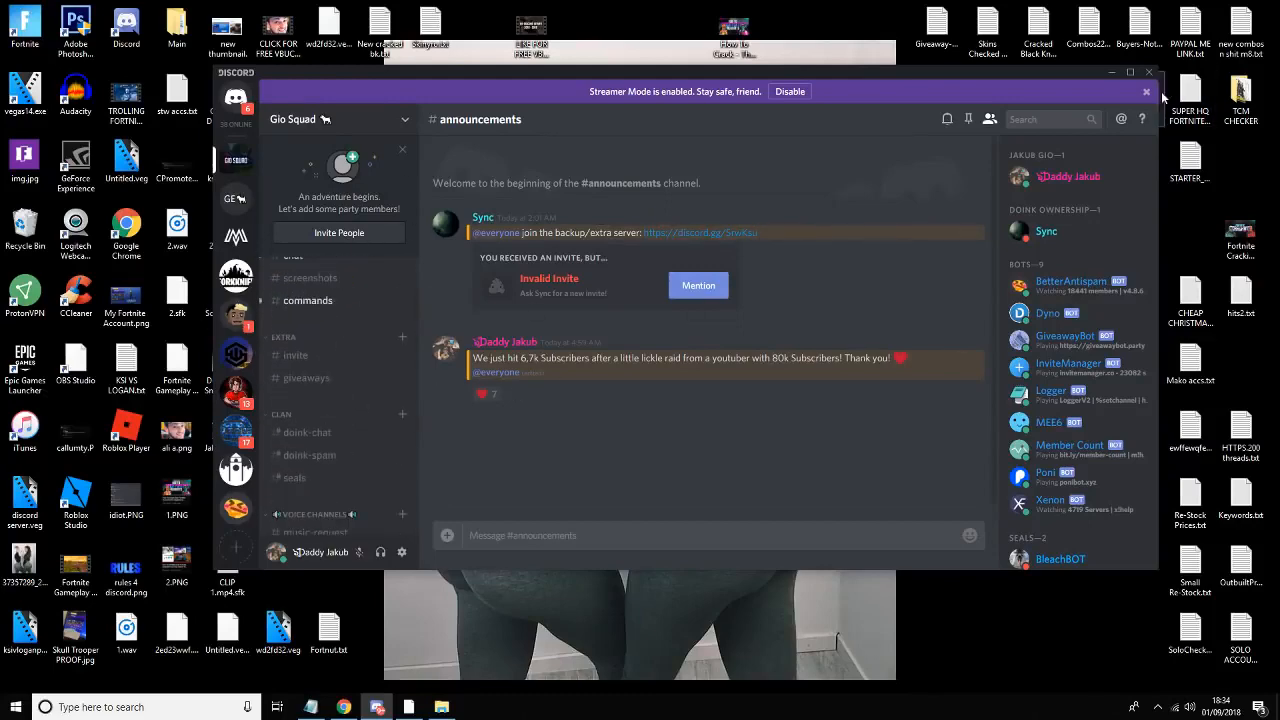
# Minimise Discord and select the Skin Royale Checker folder and tutorial files on the desktop
pyautogui.click(1112, 72)
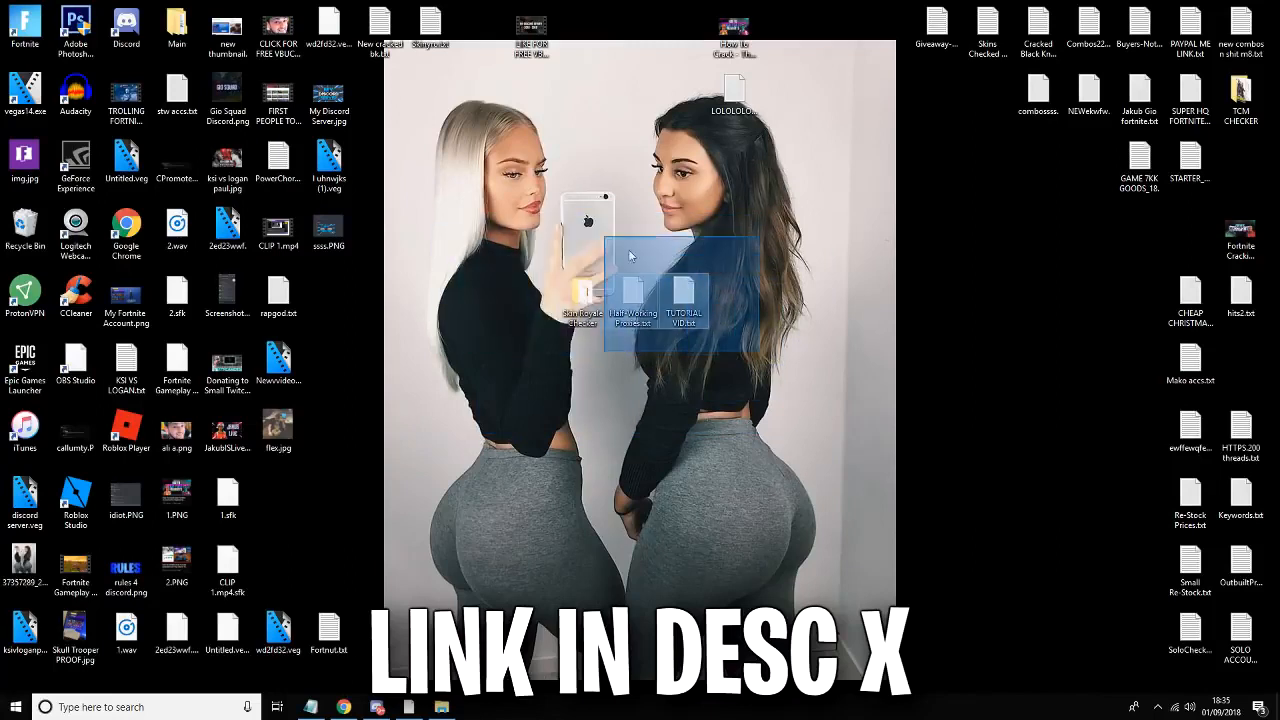
pyautogui.moveTo(630, 255); pyautogui.dragTo(815, 415)
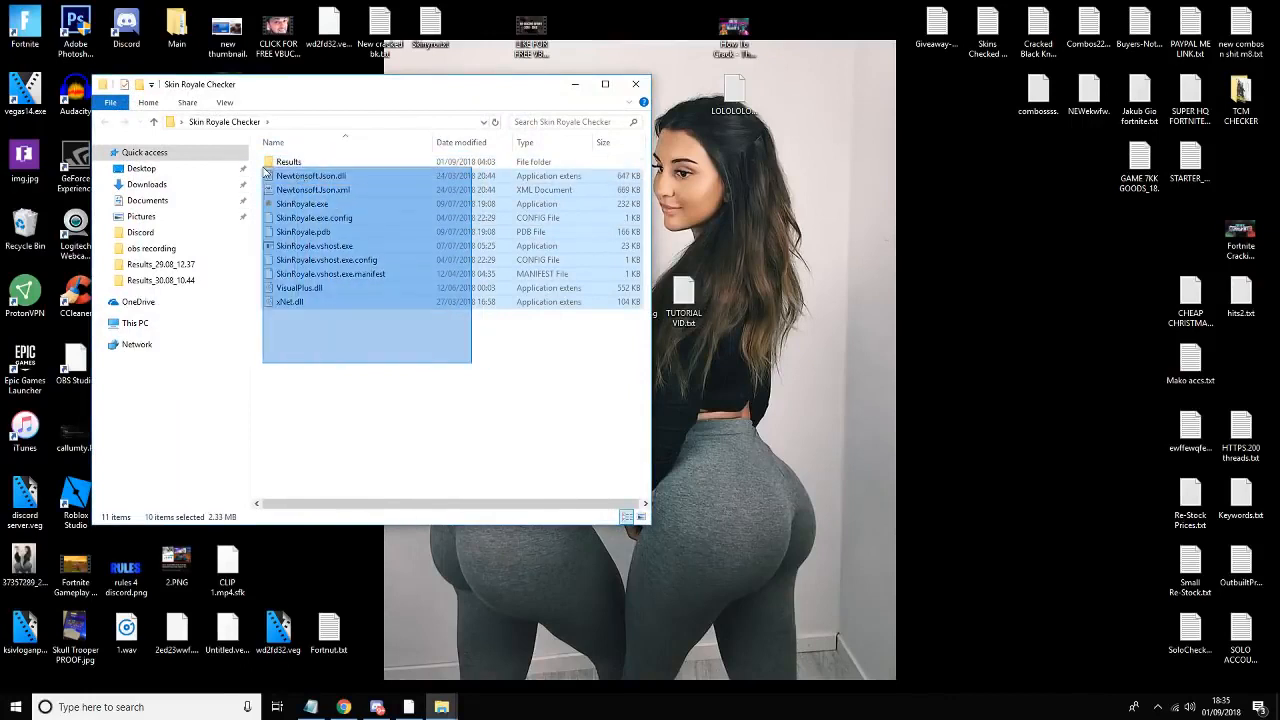
pyautogui.click(288, 161)
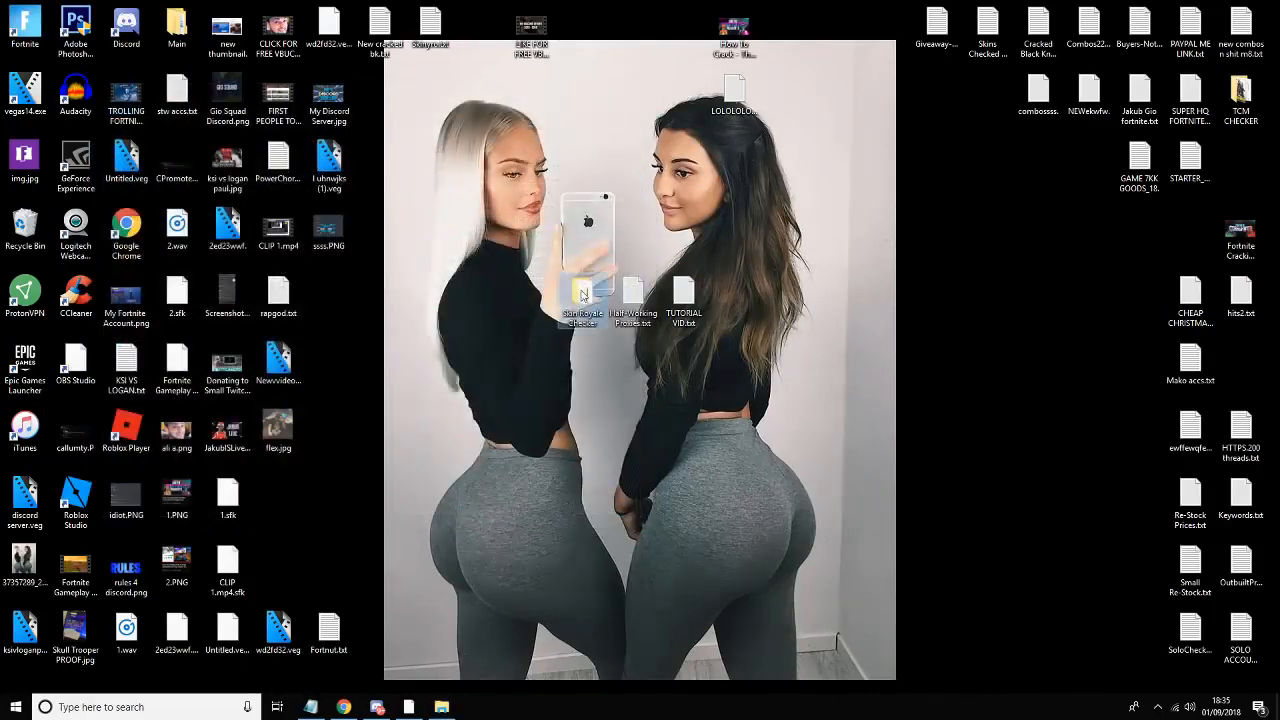
# Launch SkinRoyale.exe from the Skin Royale Checker folder
pyautogui.doubleClick(582, 290)
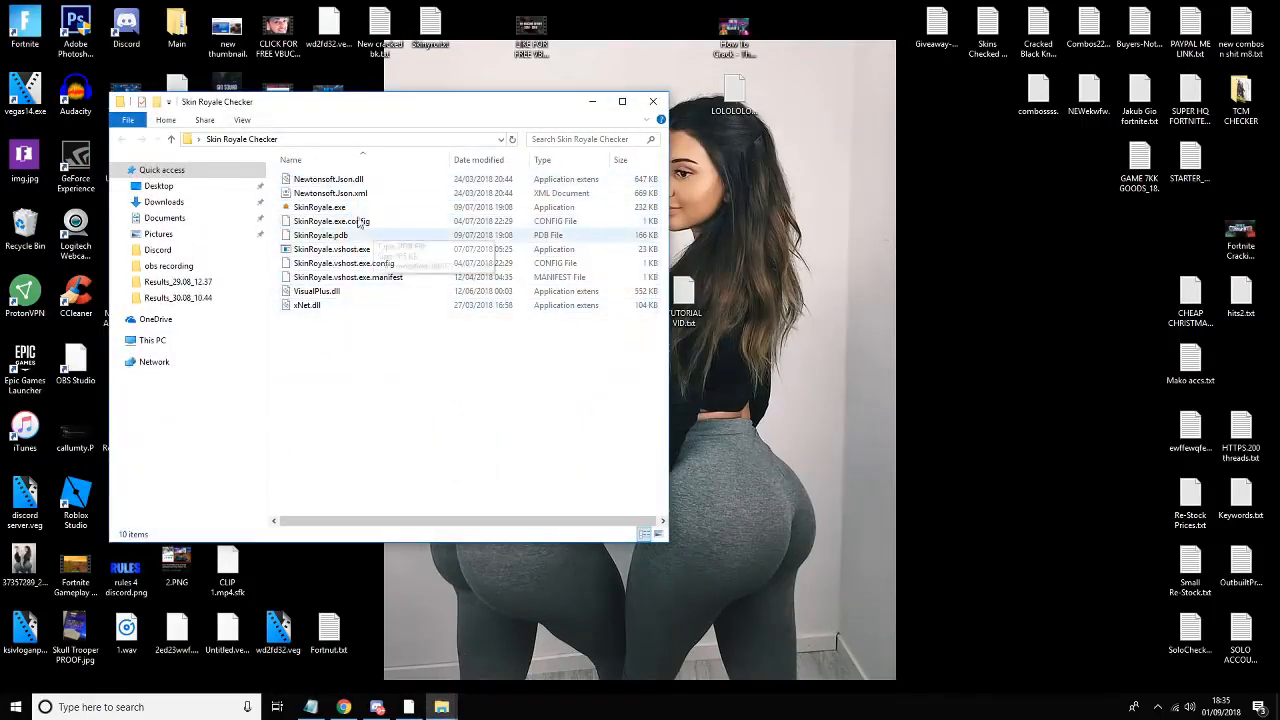
pyautogui.click(320, 207)
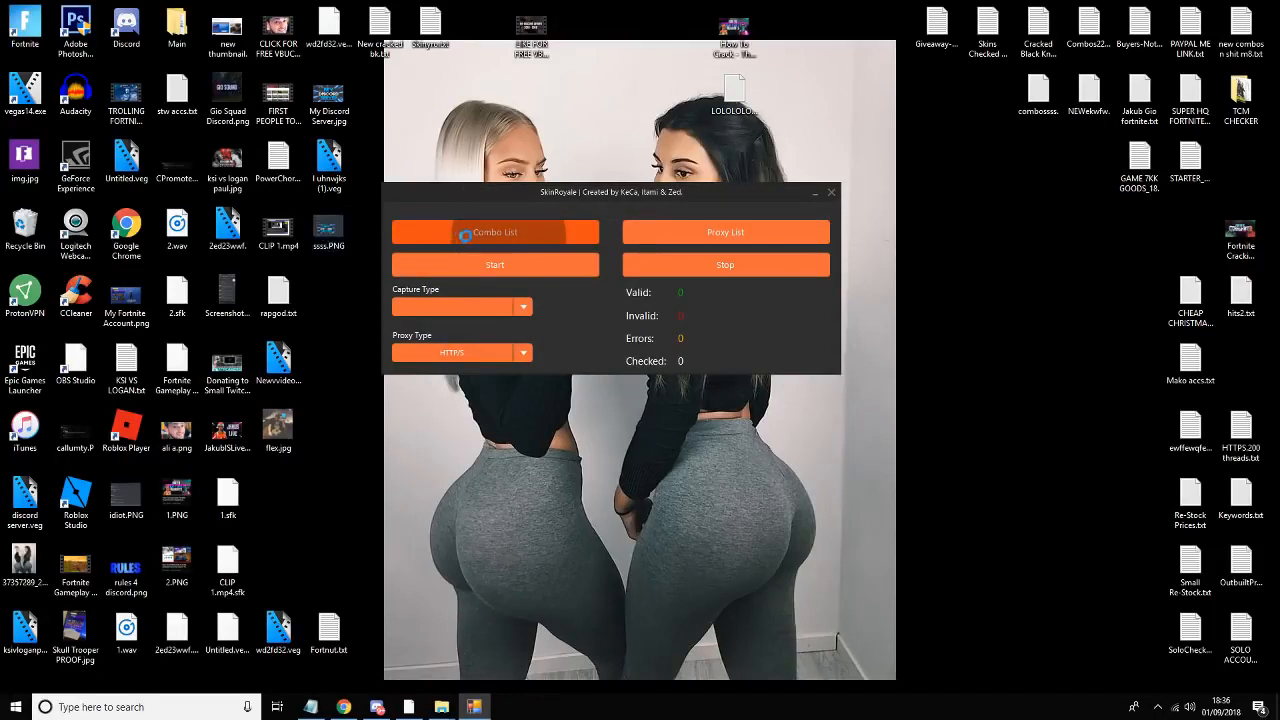
# Dismiss the first combo file picker and move the checker window lower on the desktop
pyautogui.click(495, 232)
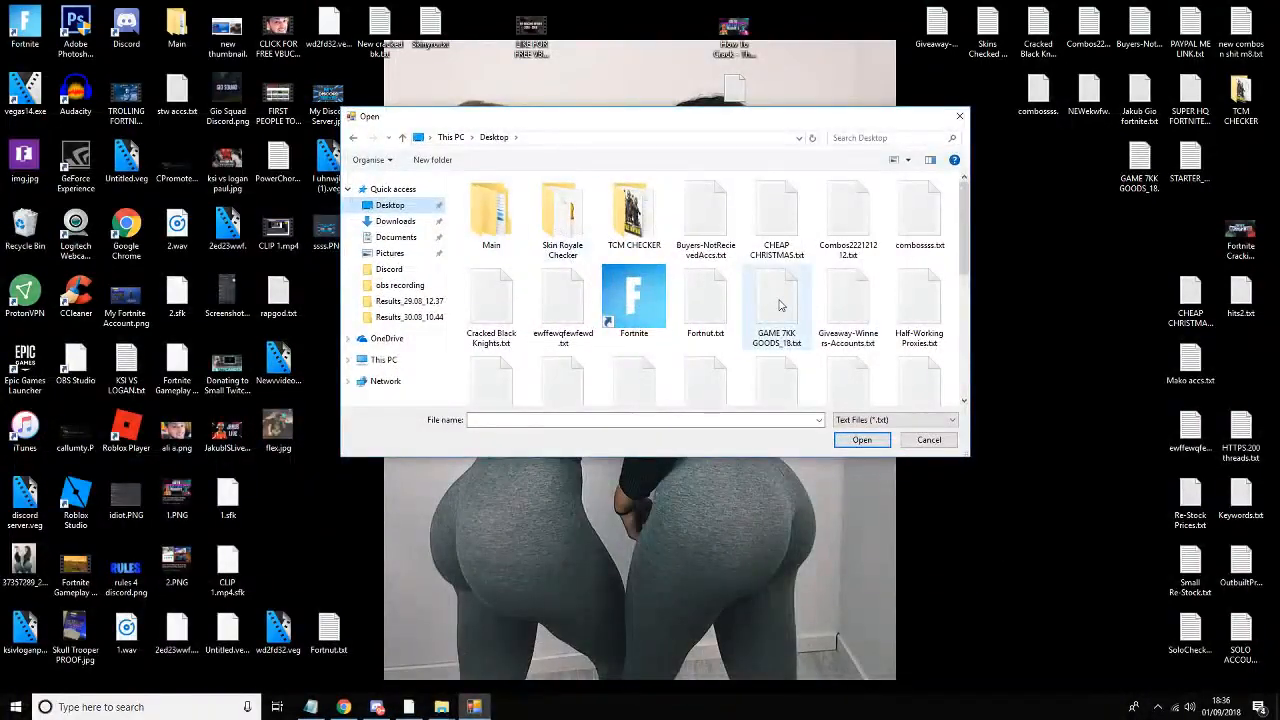
pyautogui.click(927, 440)
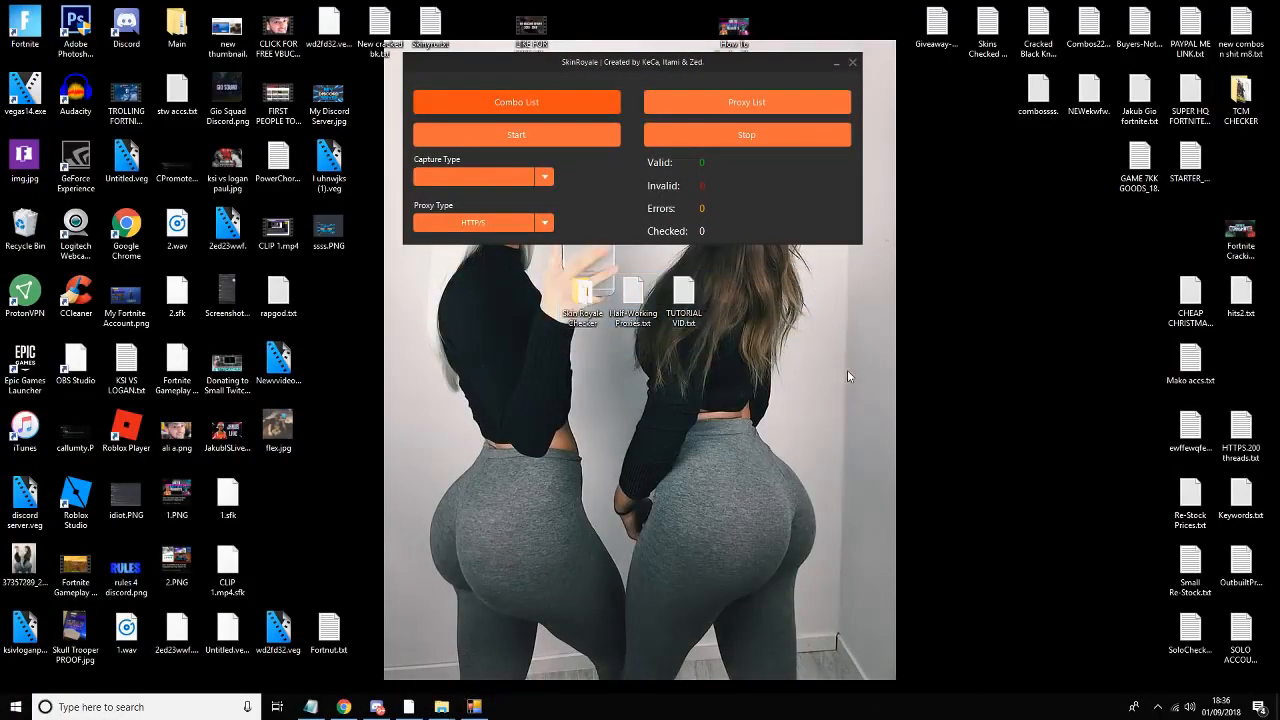
pyautogui.moveTo(540, 270); pyautogui.dragTo(740, 400)
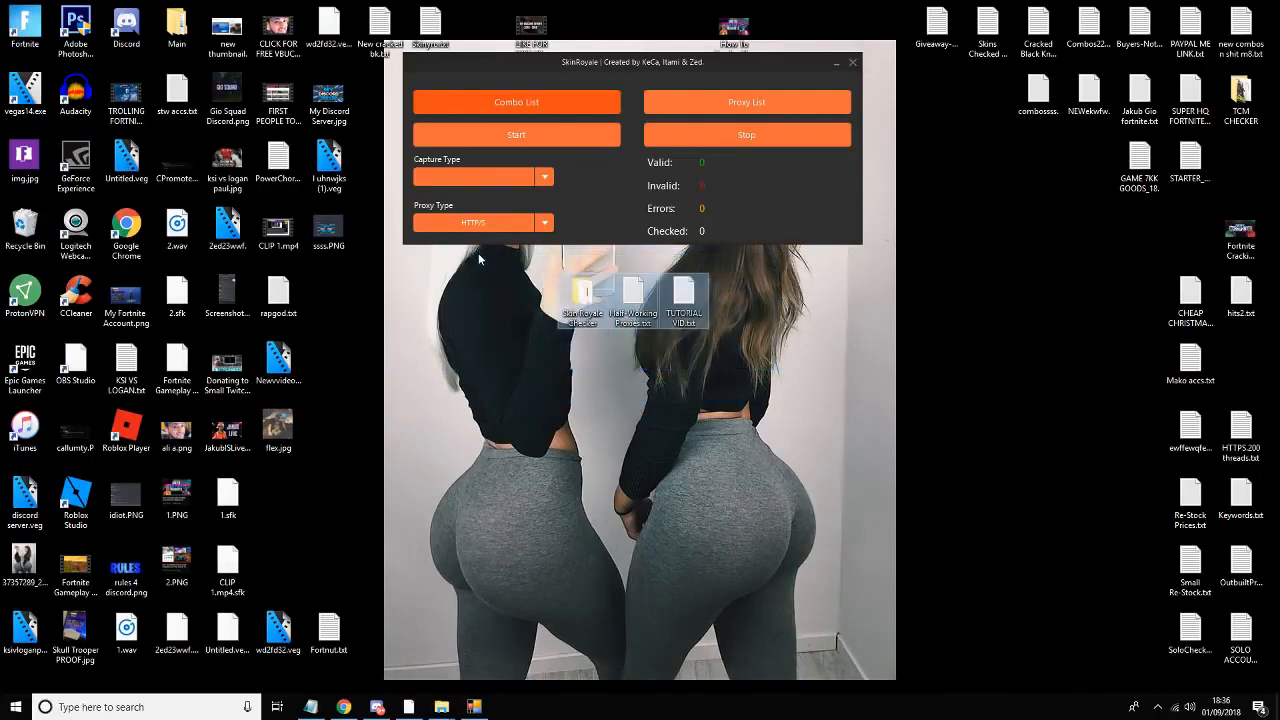
pyautogui.moveTo(480, 255); pyautogui.dragTo(820, 365)
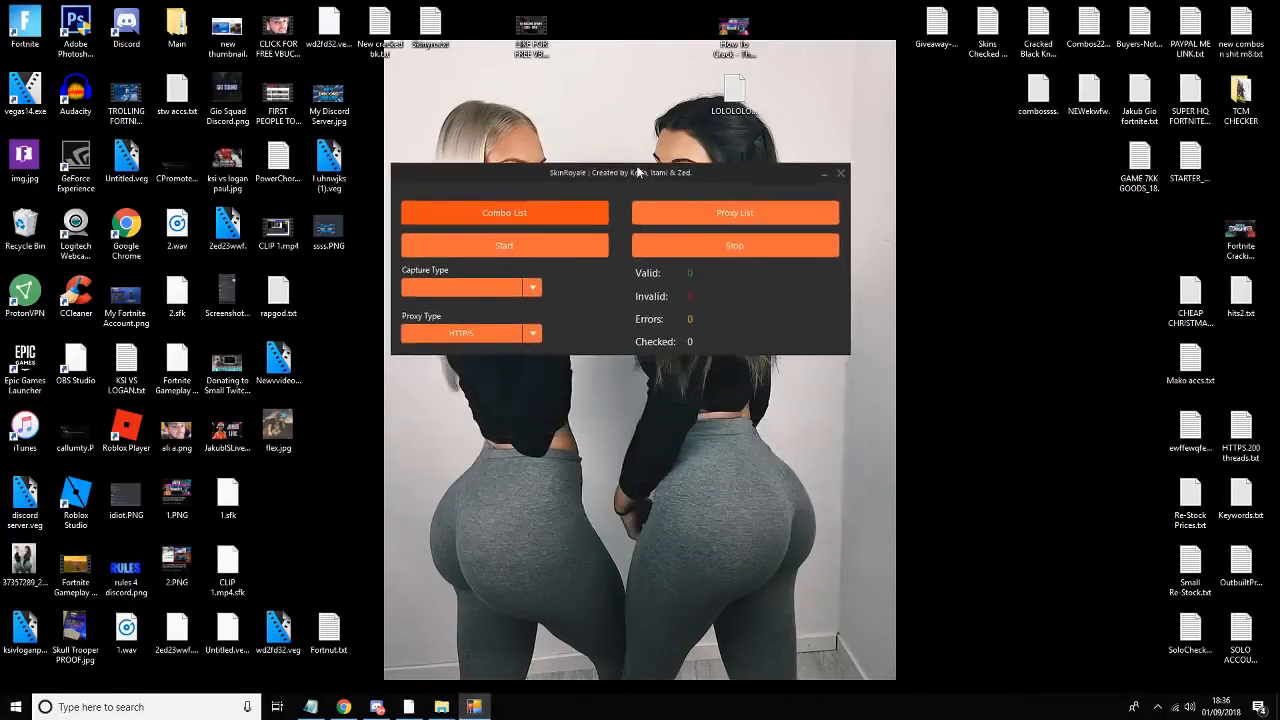
# Load TUTORIAL VID.txt from the Desktop as the 72-entry combo list
pyautogui.click(504, 212)
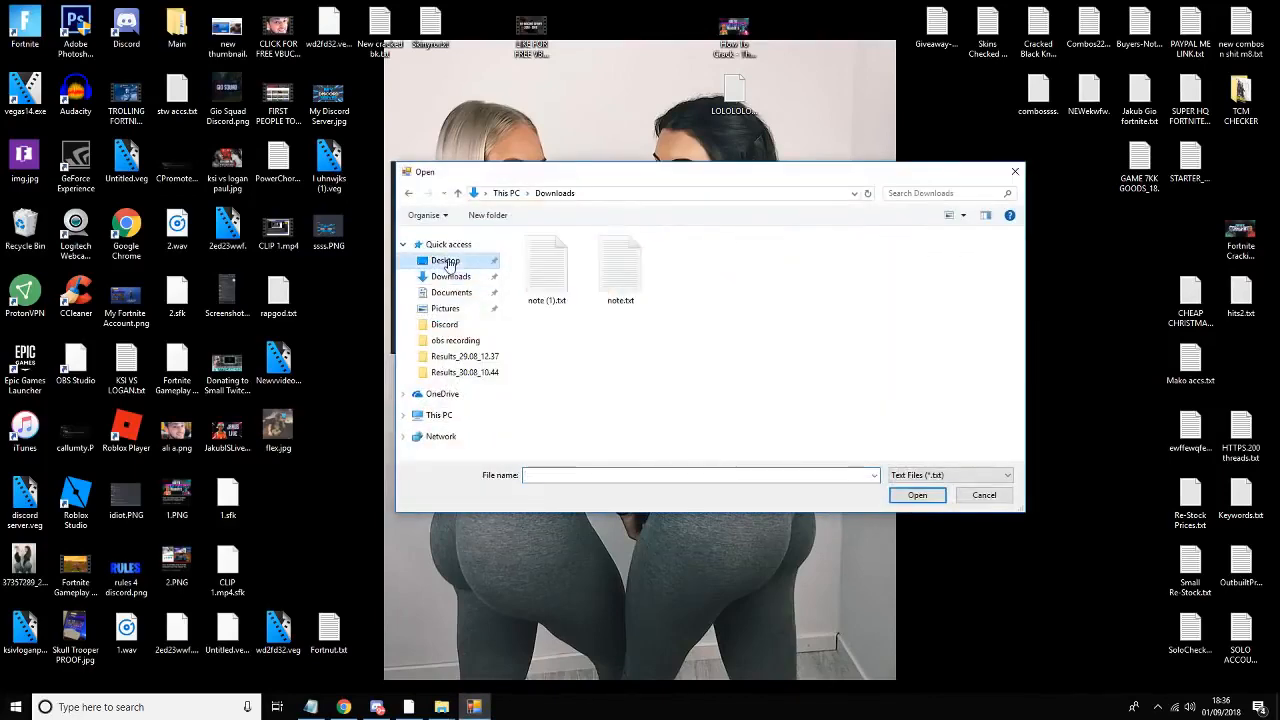
pyautogui.click(445, 260)
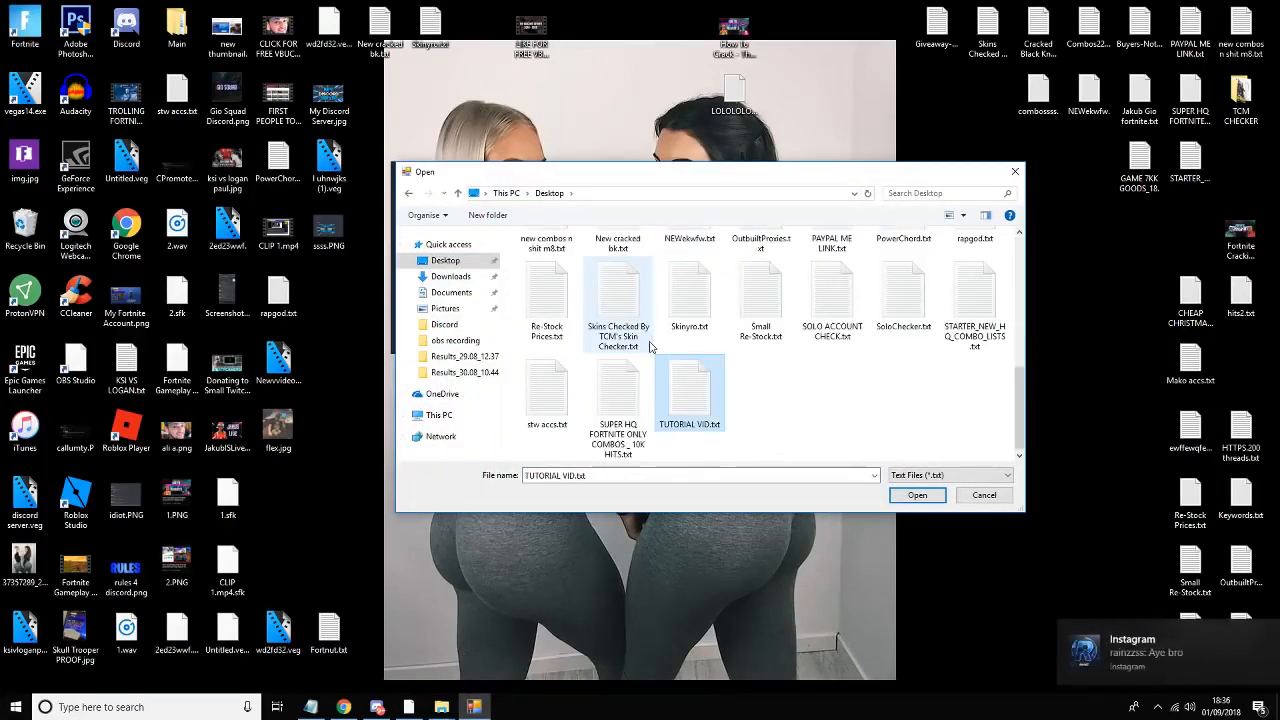
pyautogui.click(916, 495)
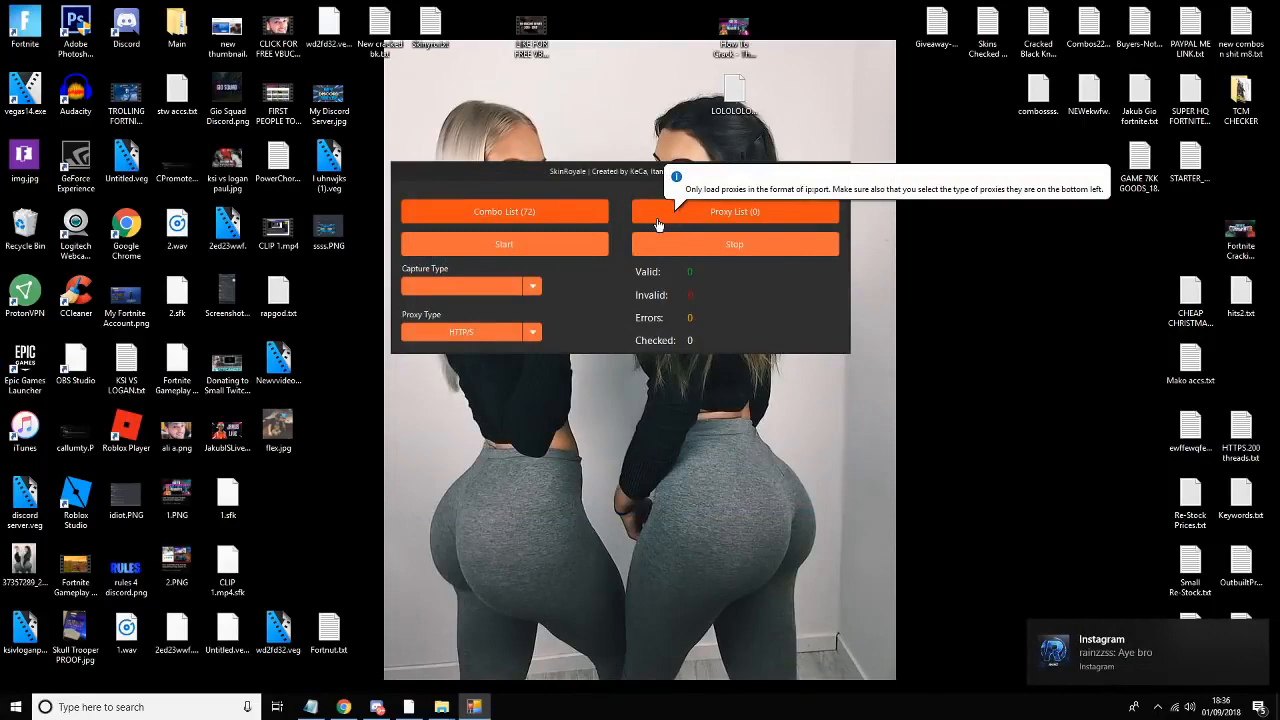
# Load Half-Working Proxies.txt as the 5216-entry proxy list
pyautogui.click(734, 211)
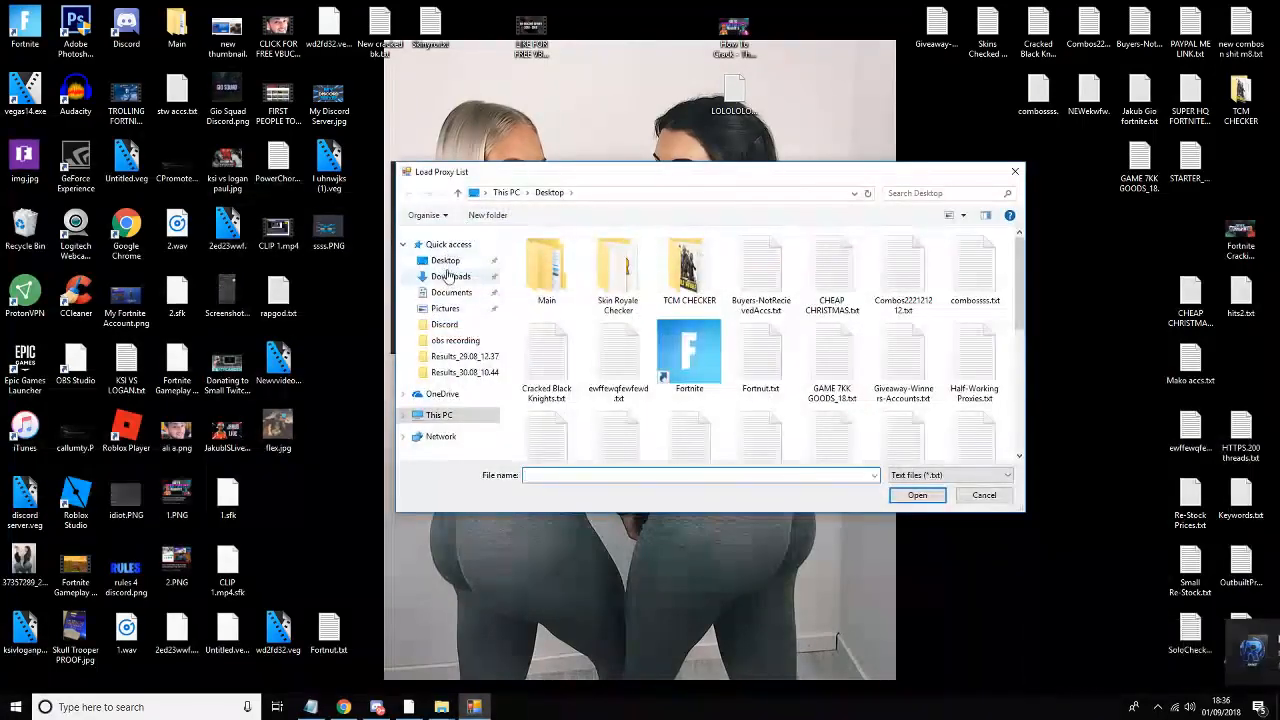
pyautogui.click(974, 360)
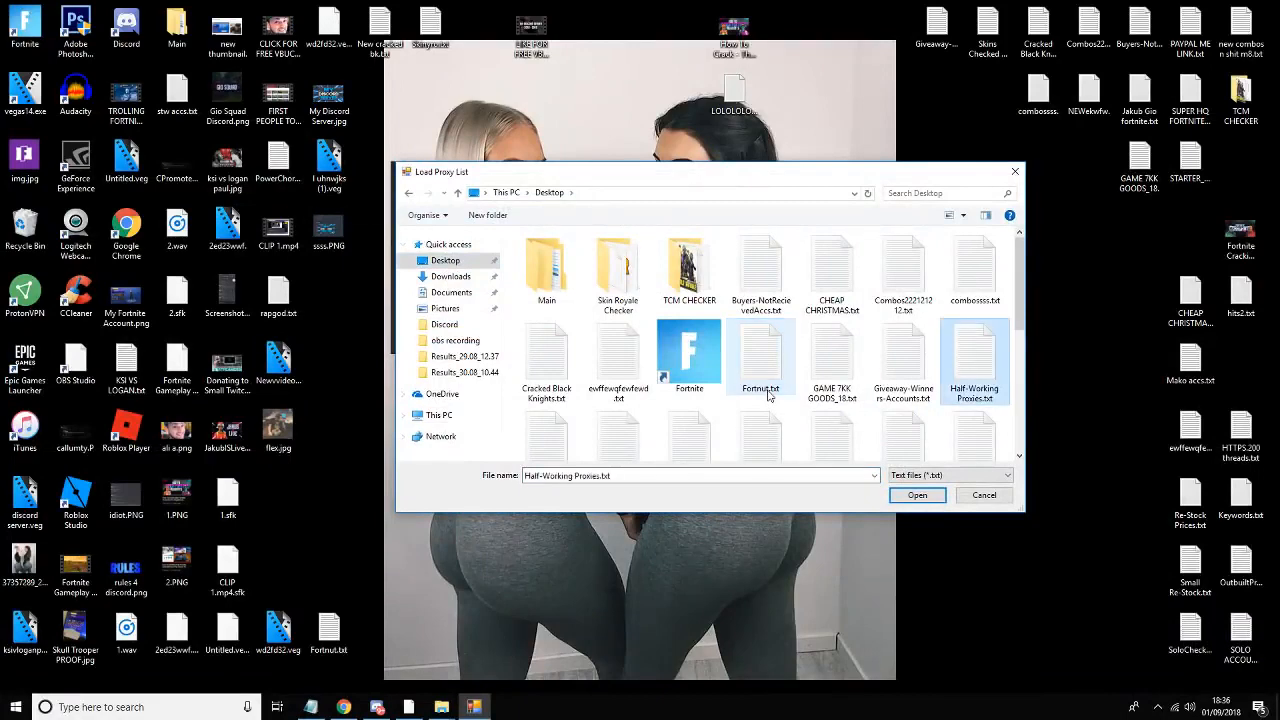
pyautogui.click(916, 495)
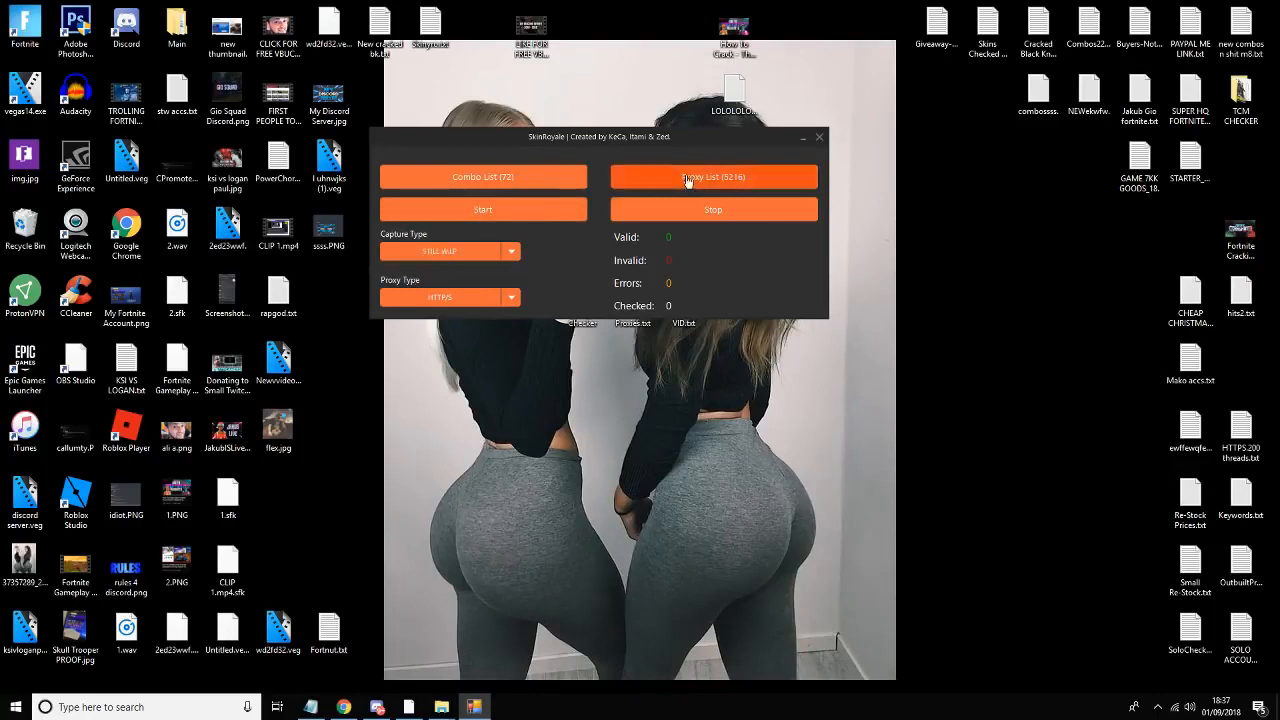
# Start checking the loaded combos, then bring Discord back in front
pyautogui.click(450, 296)
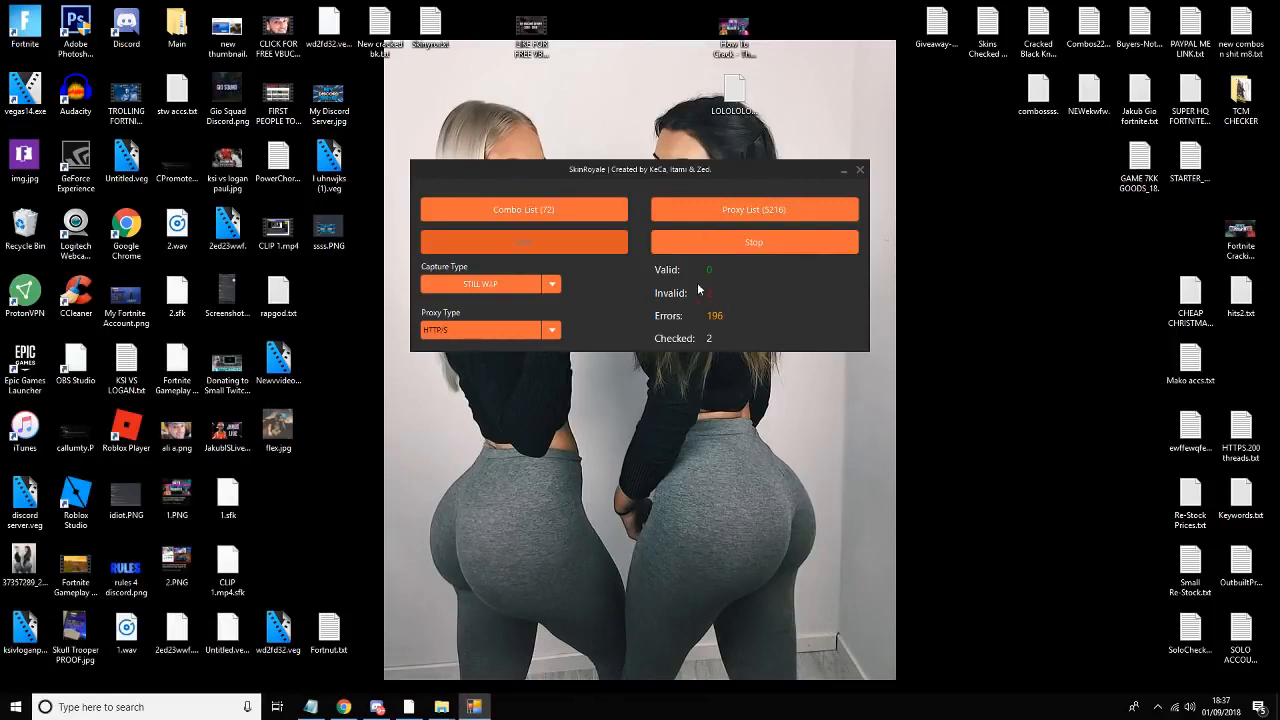
pyautogui.moveTo(640, 169); pyautogui.dragTo(688, 237)
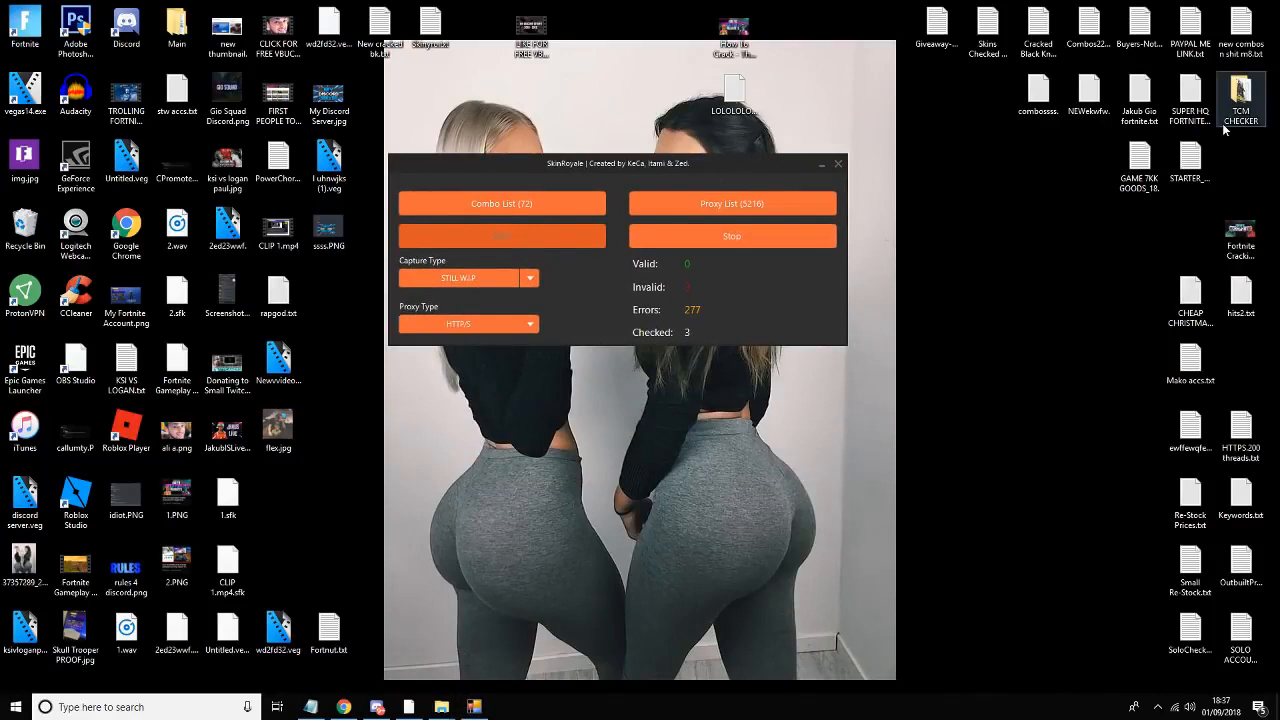
pyautogui.click(1190, 98)
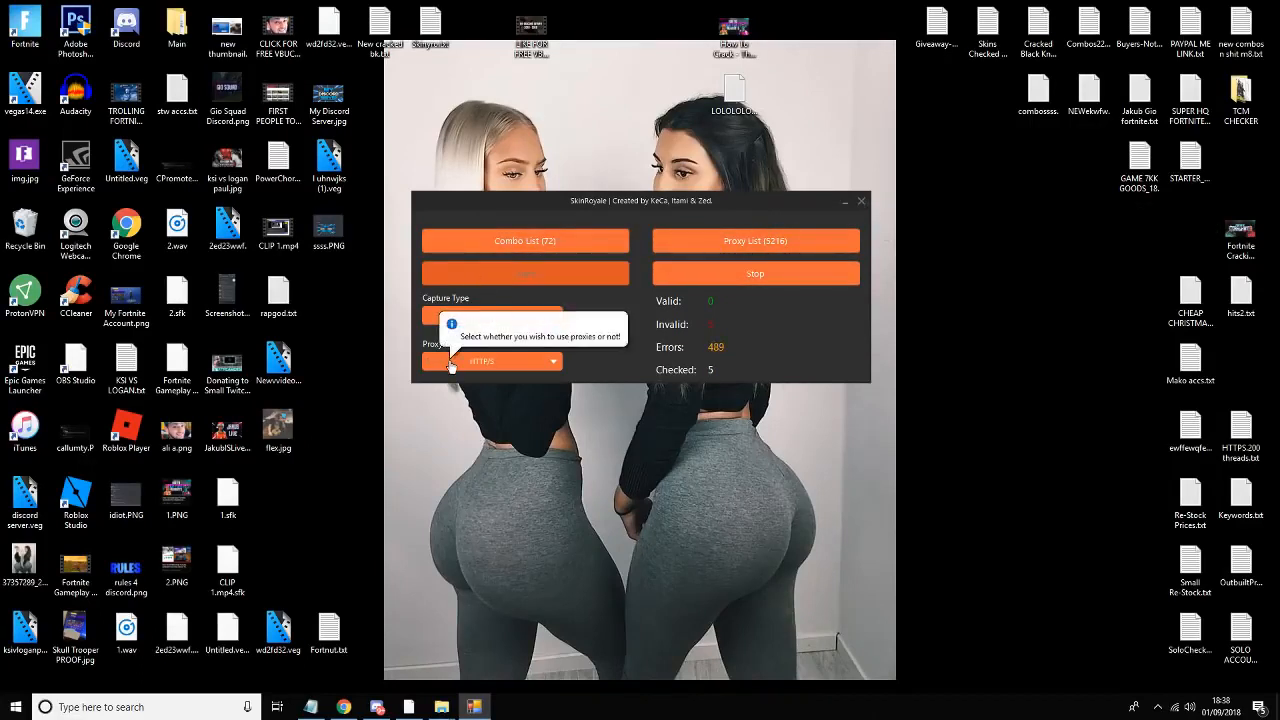
pyautogui.click(490, 315)
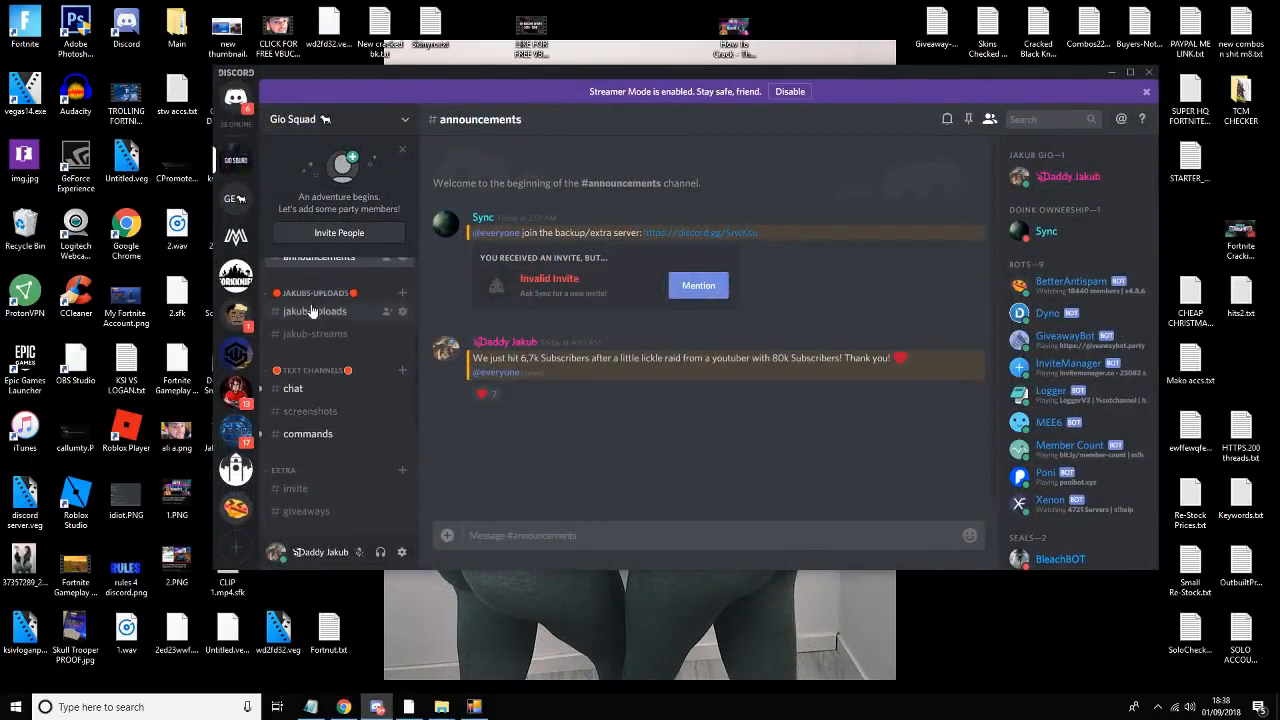
# Bring the running checker window back in front and move it up and right
pyautogui.scroll(-3)
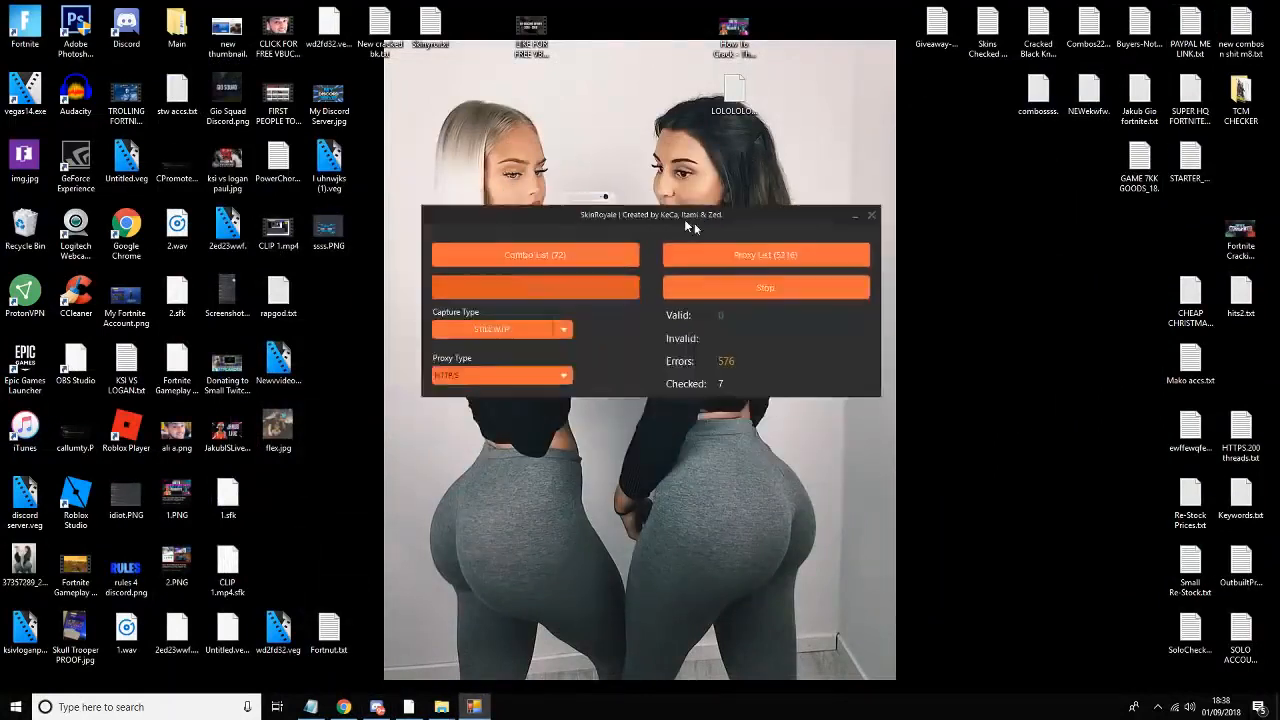
pyautogui.moveTo(645, 214); pyautogui.dragTo(675, 170)
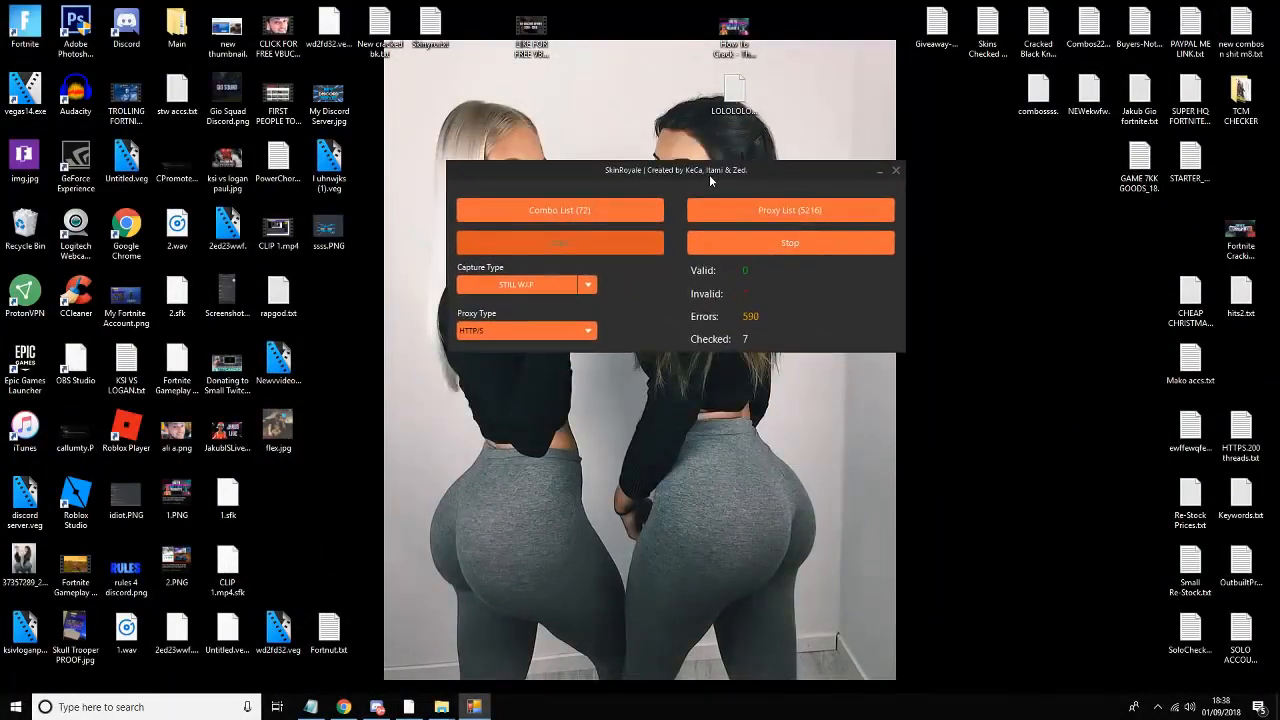